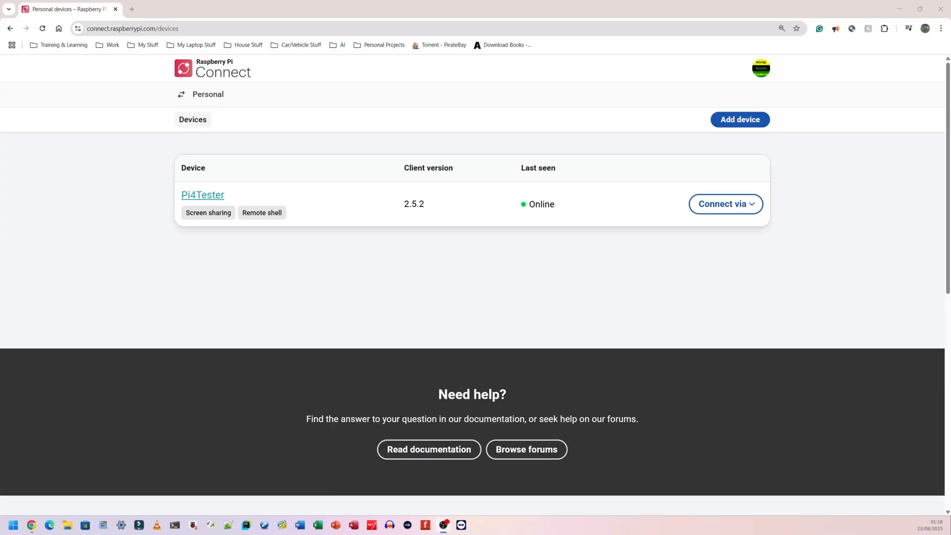
mouse_move(256, 78)
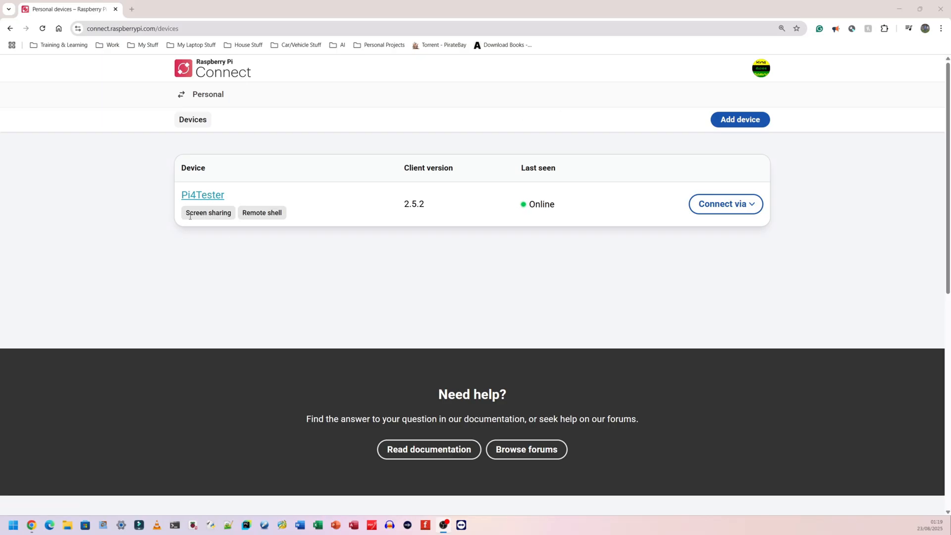
mouse_move(131, 9)
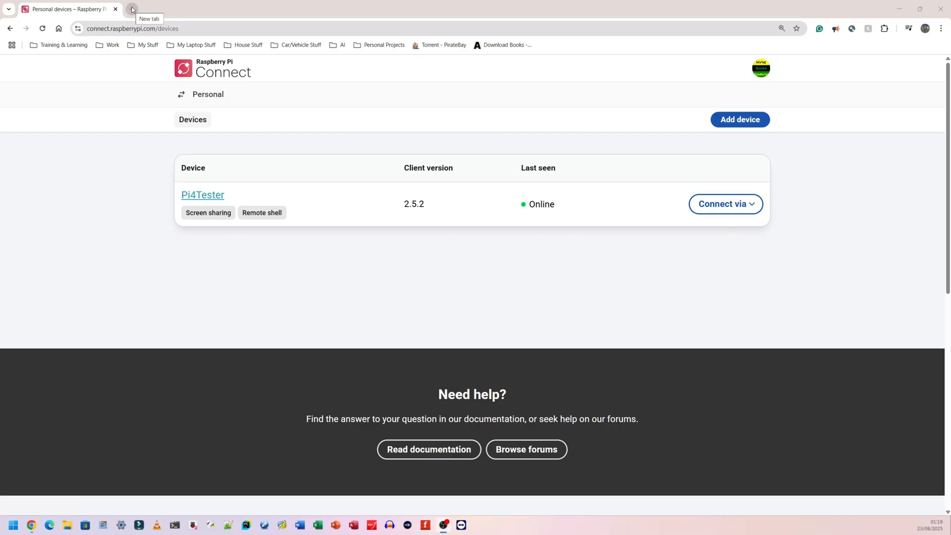
In a new Chrome tab, search 'raspberry pi connect', open the result and sign in
click(131, 8)
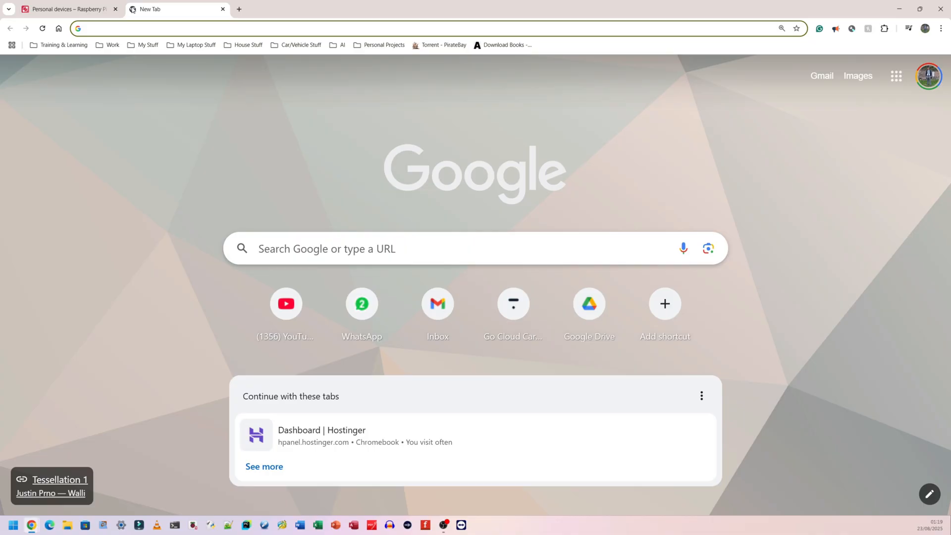
text(raspberry pi connect)
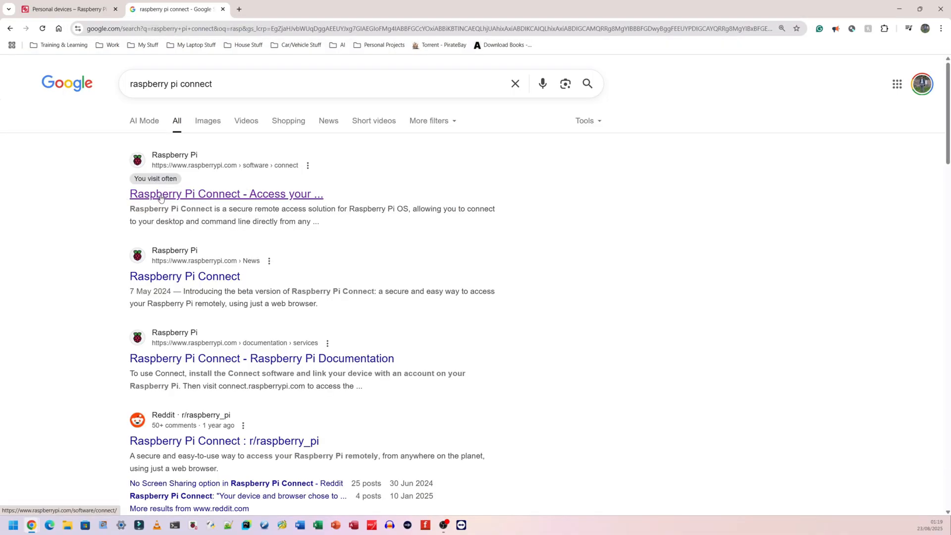
click(226, 194)
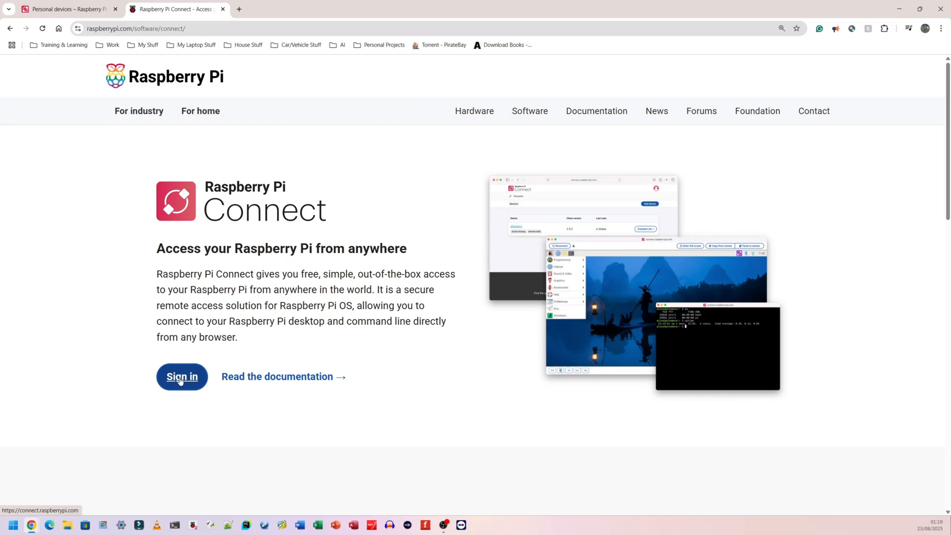
click(182, 376)
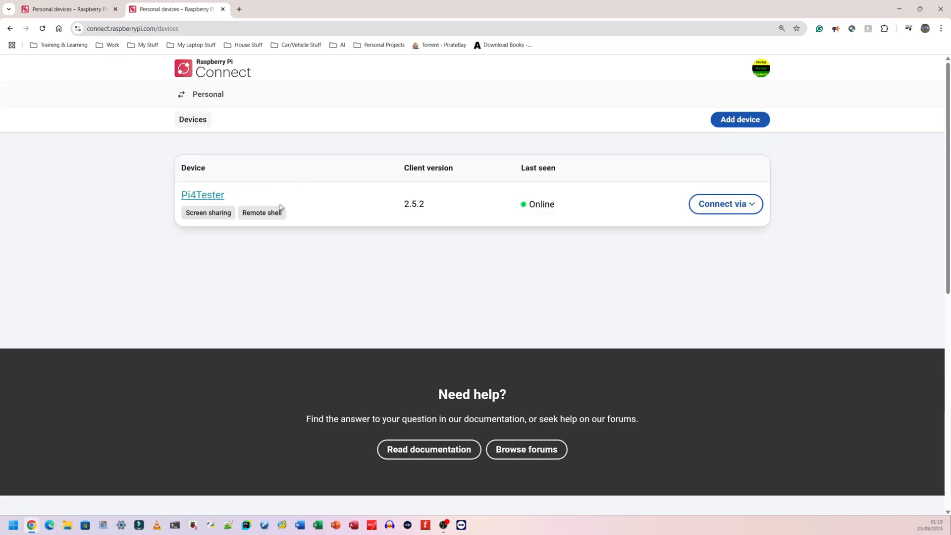
mouse_move(202, 194)
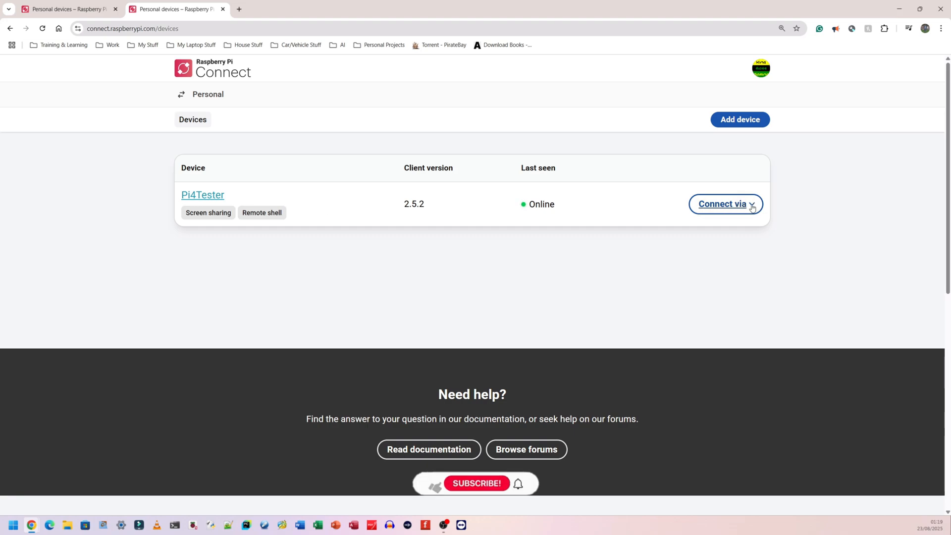
Connect to Pi4Tester via Screen sharing
click(724, 203)
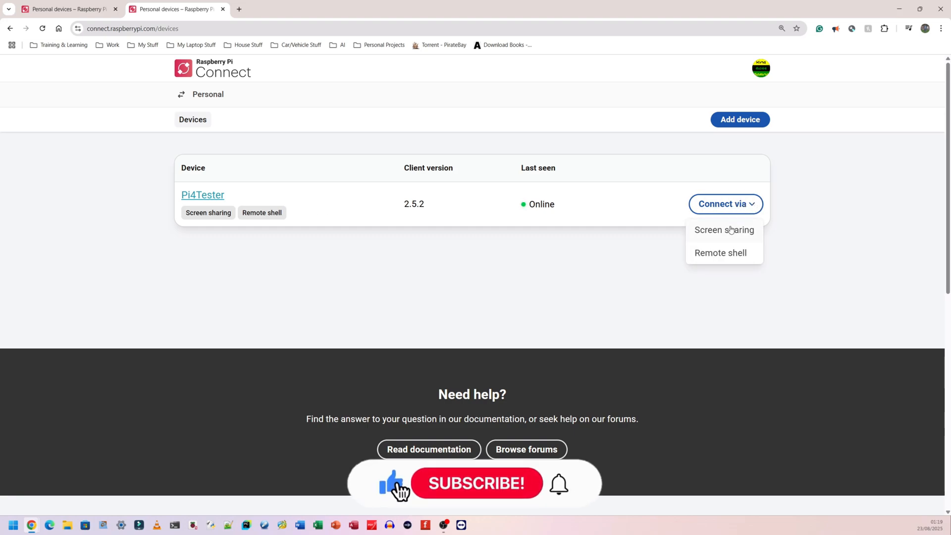
click(723, 230)
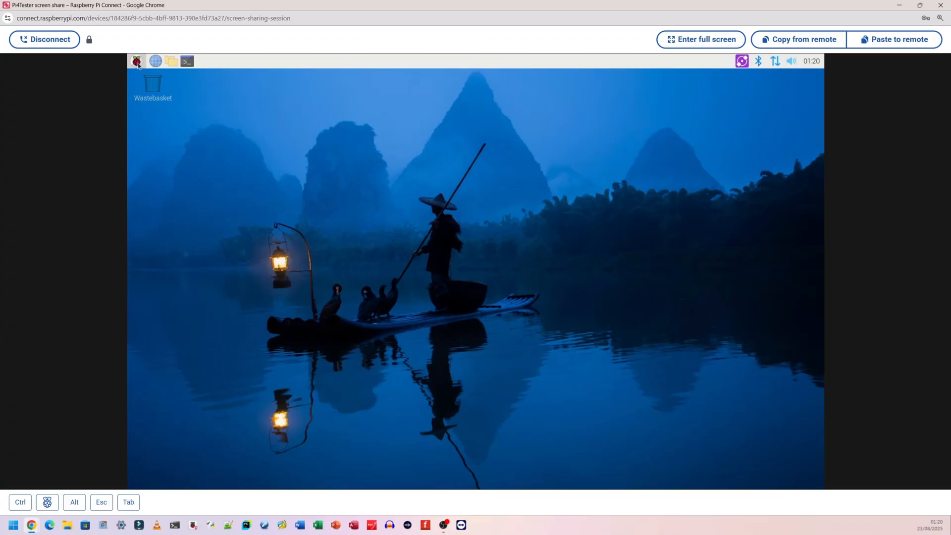
Launch Thonny from the Raspberry Pi menu's Programming section
click(135, 60)
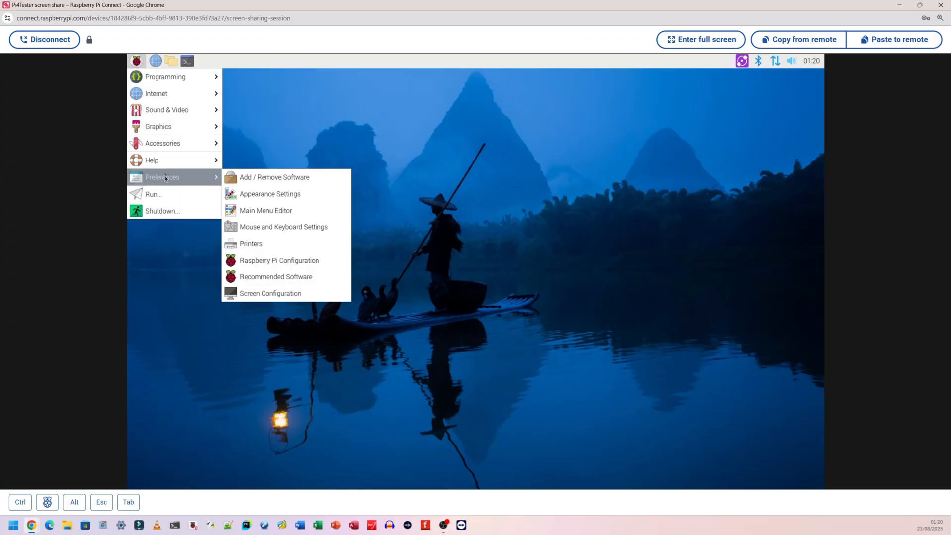
mouse_move(165, 77)
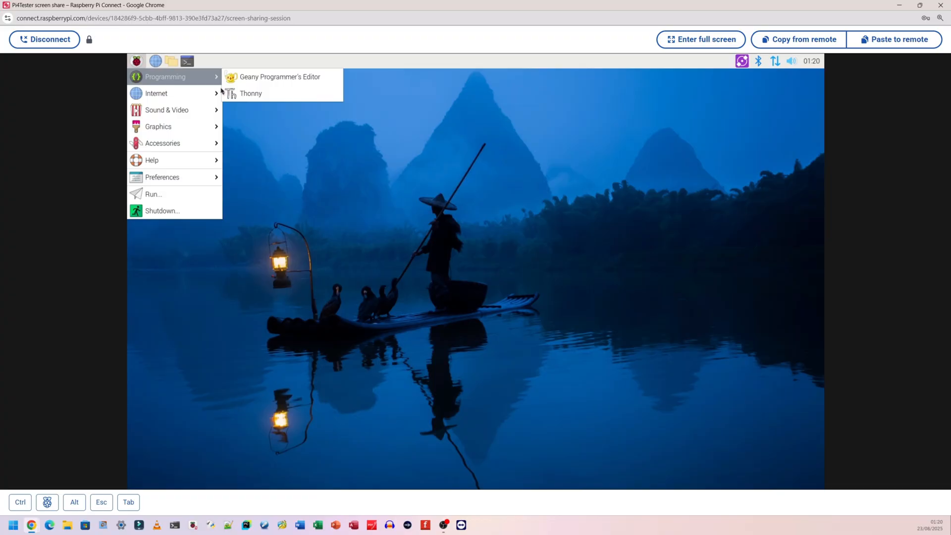
click(250, 92)
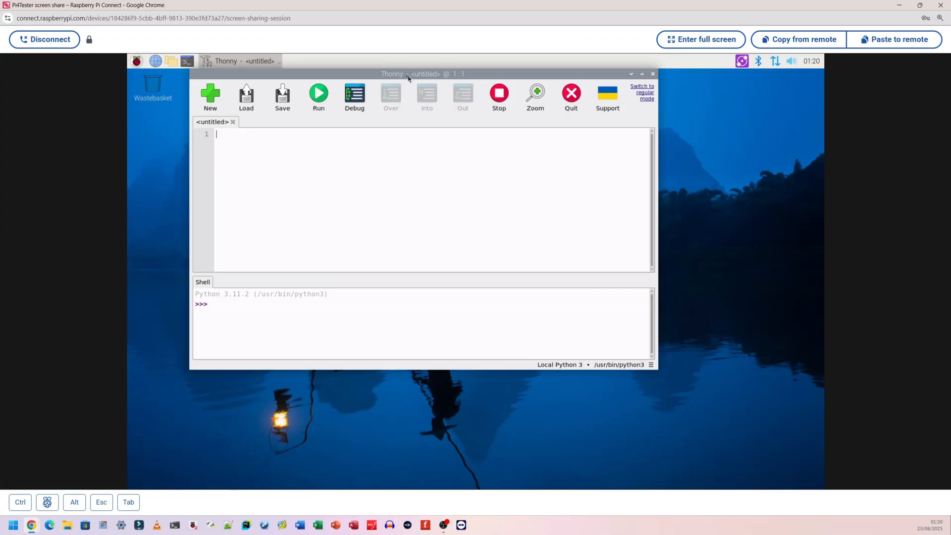
mouse_move(127, 119)
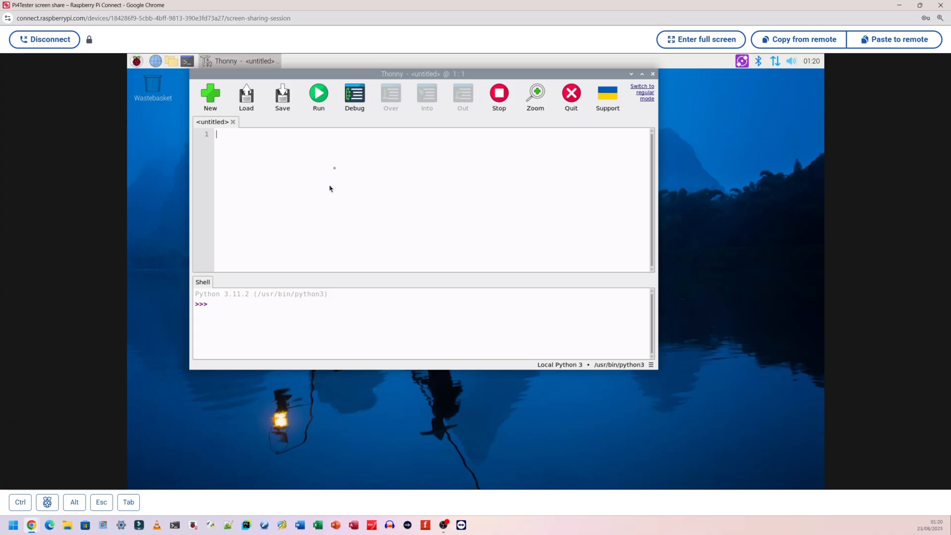
mouse_move(781, 151)
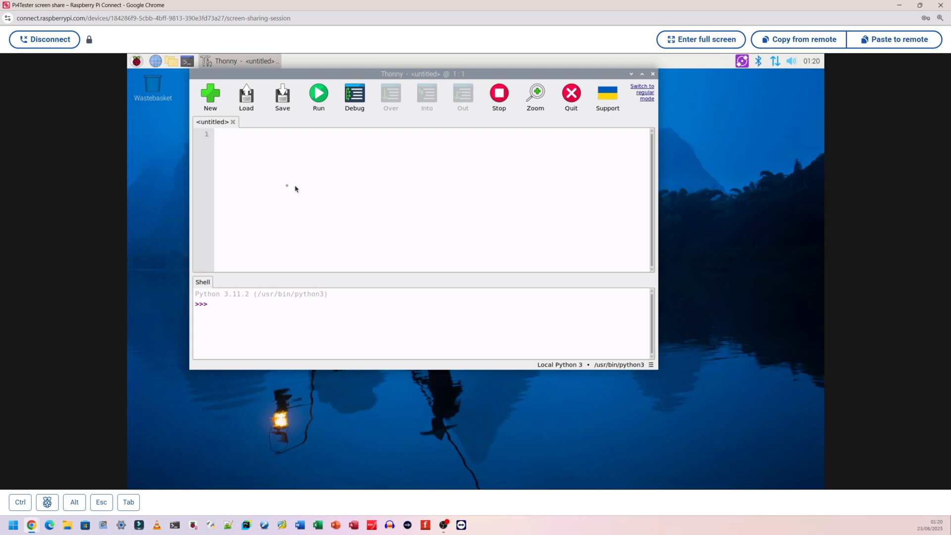
mouse_move(899, 39)
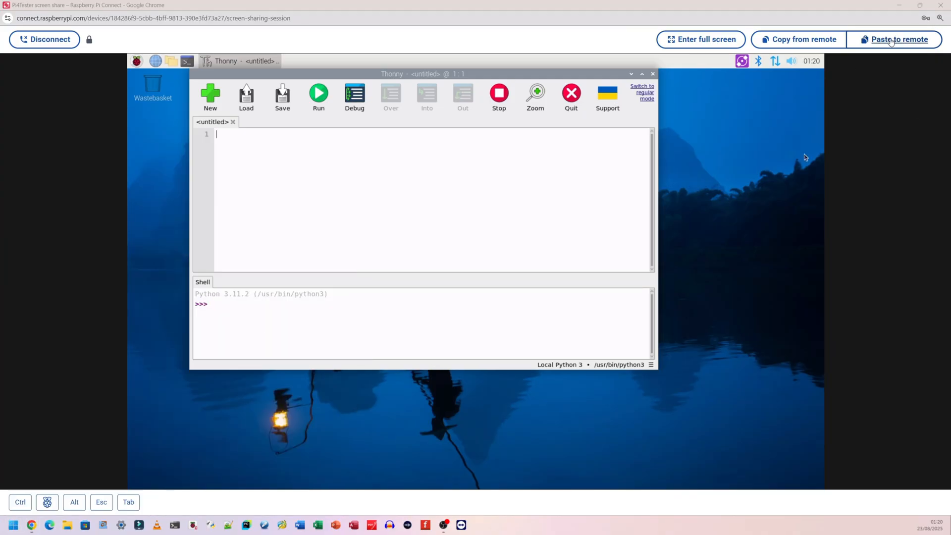
Paste the Picamera2 photo script, run it to find the FileNotFoundError, and start fixing it
click(898, 40)
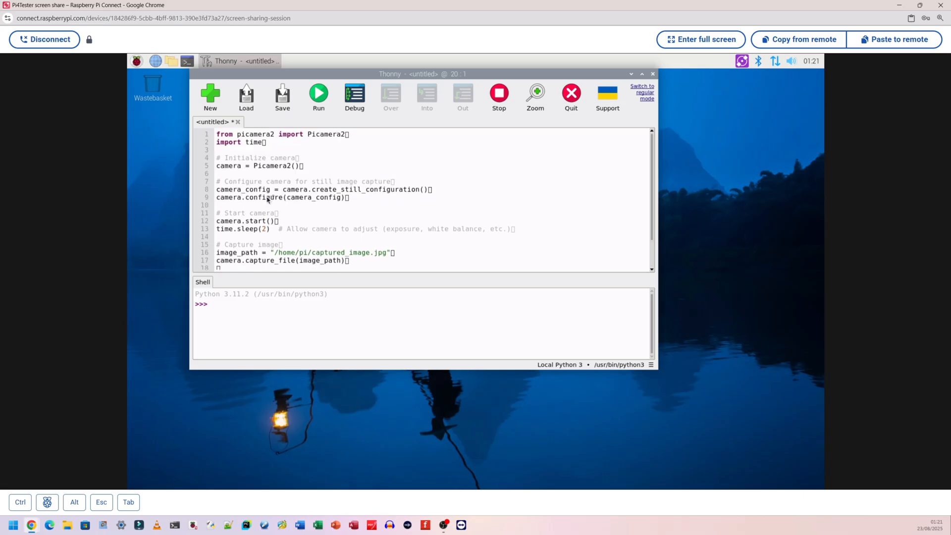
mouse_move(279, 258)
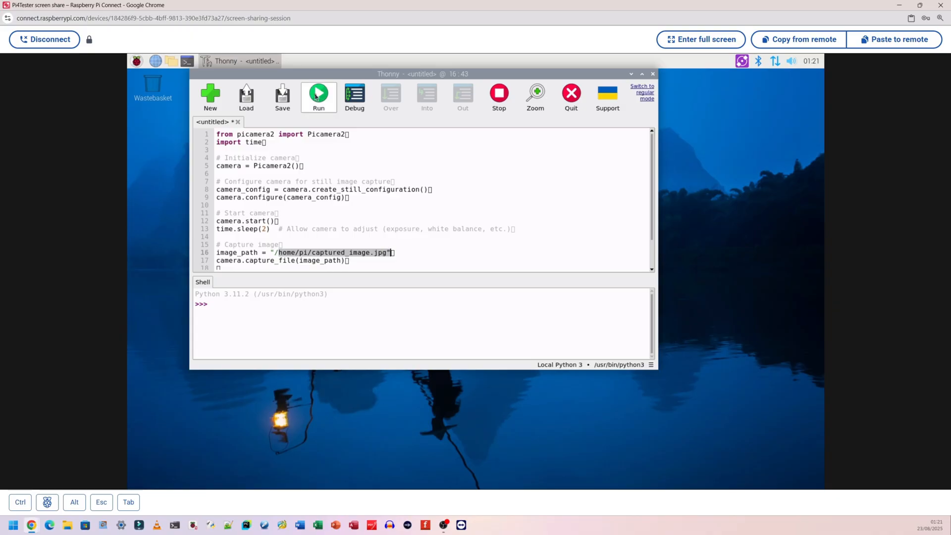
click(317, 95)
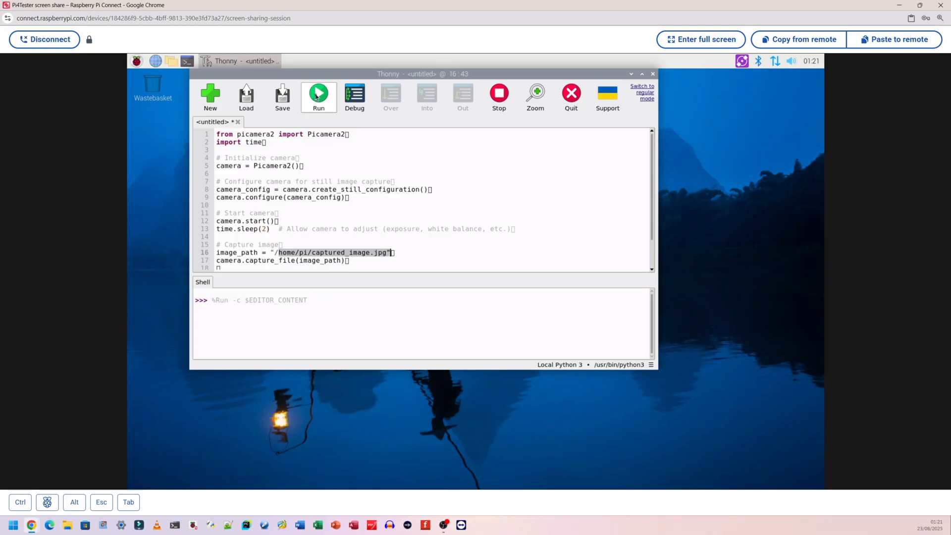
click(318, 96)
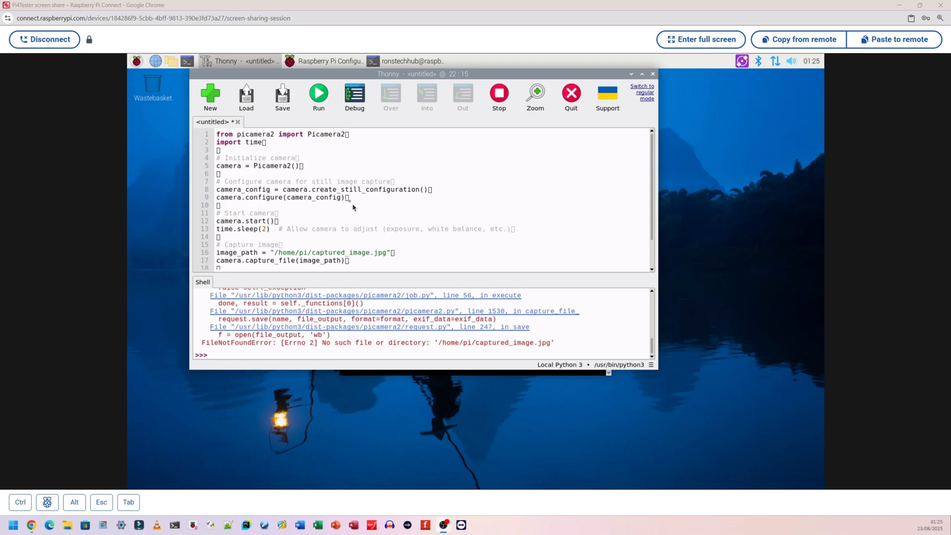
click(348, 134)
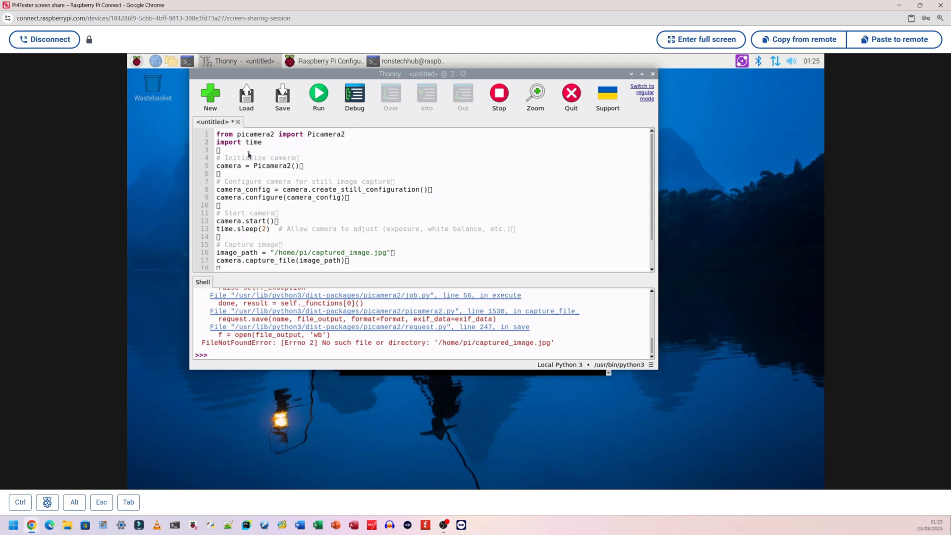
click(303, 166)
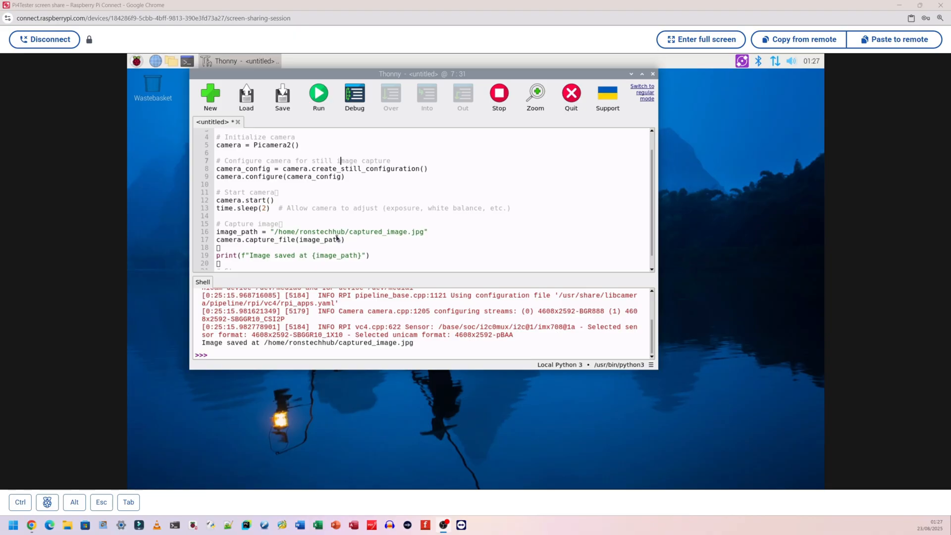
Change the image path to /home/ronstechhub/captured_image.jpg and re-run the capture script
double_click(322, 232)
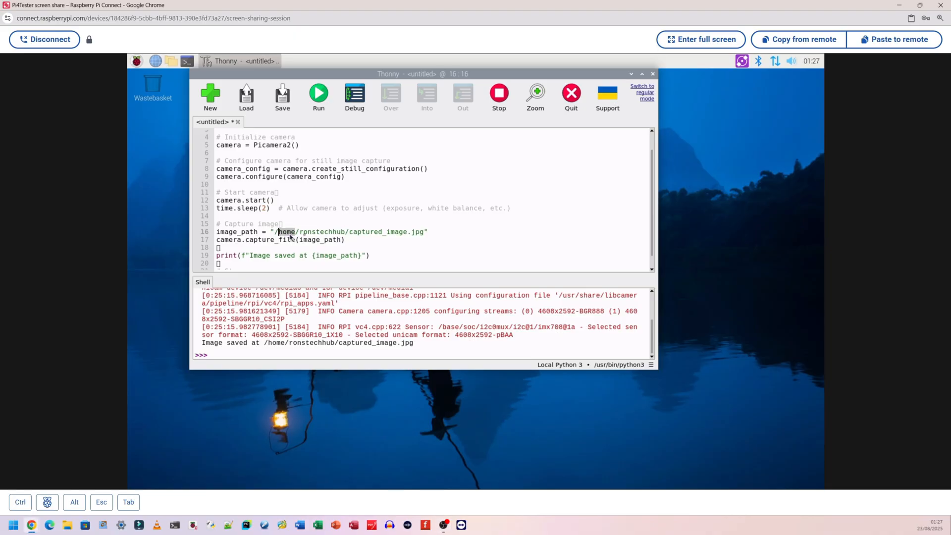
text(pi)
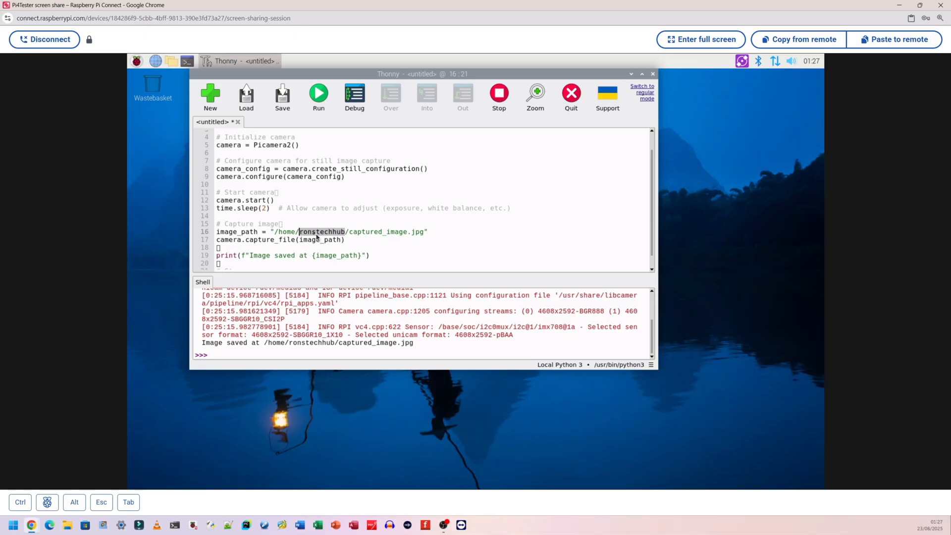
click(428, 232)
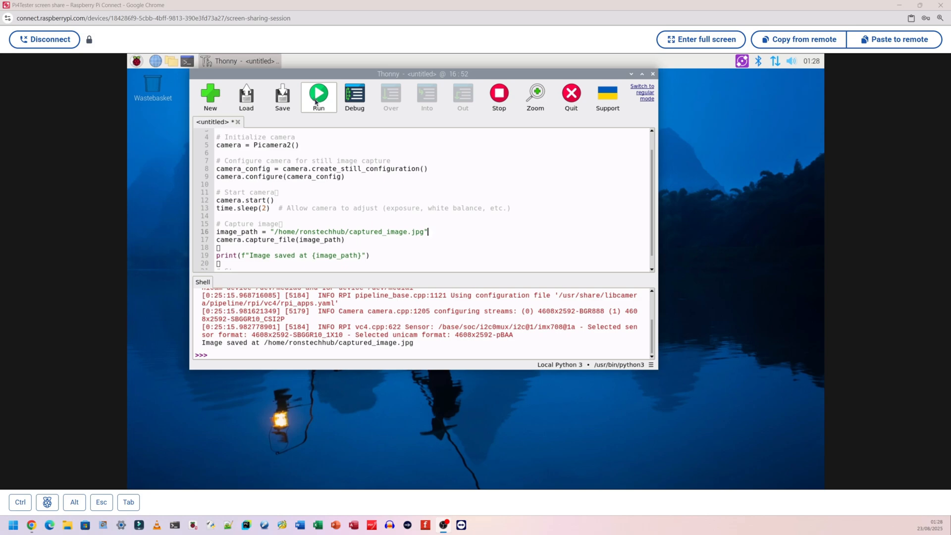
click(318, 96)
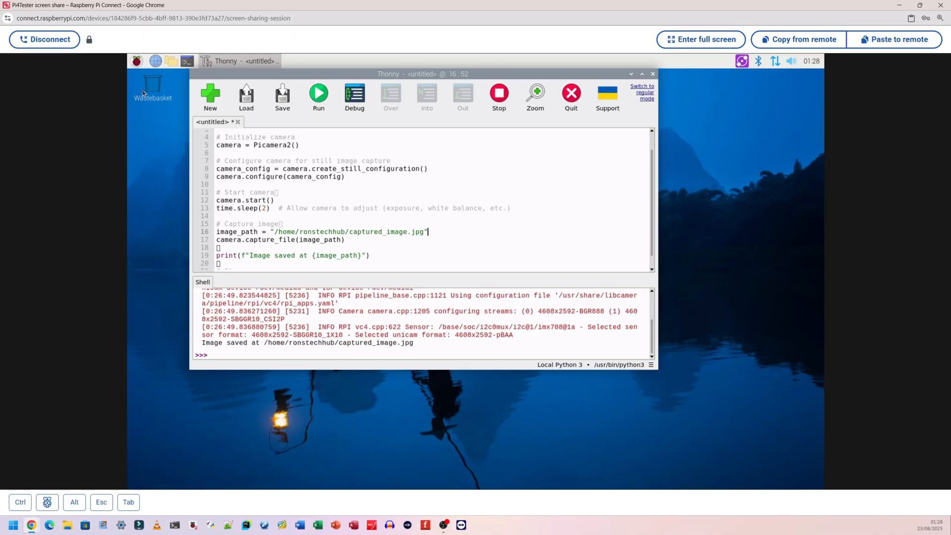
Open captured_image.jpg from the home folder in Image Viewer
click(172, 61)
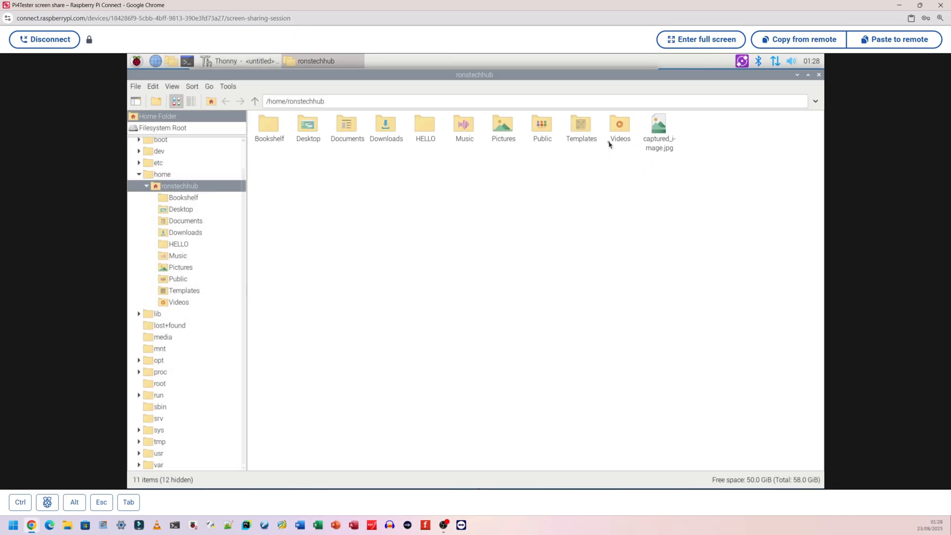
click(658, 128)
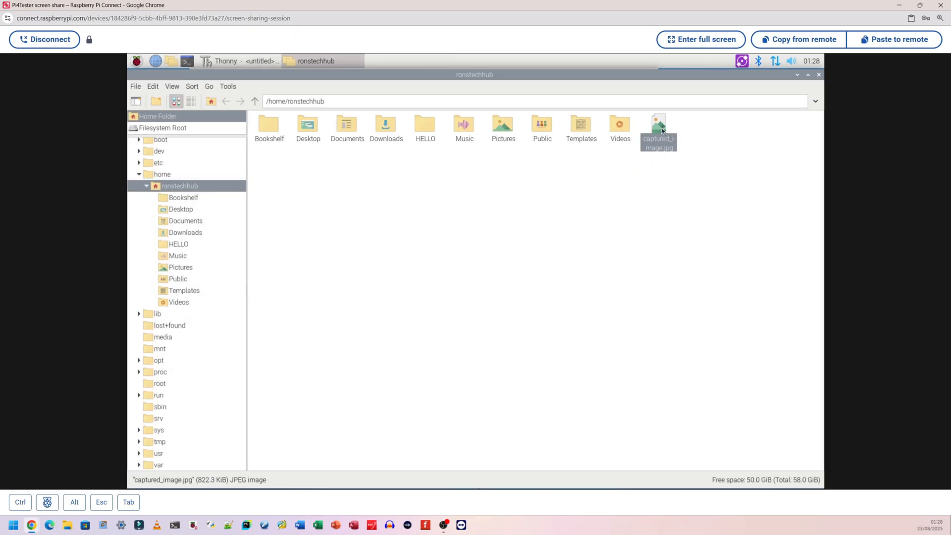
double_click(658, 127)
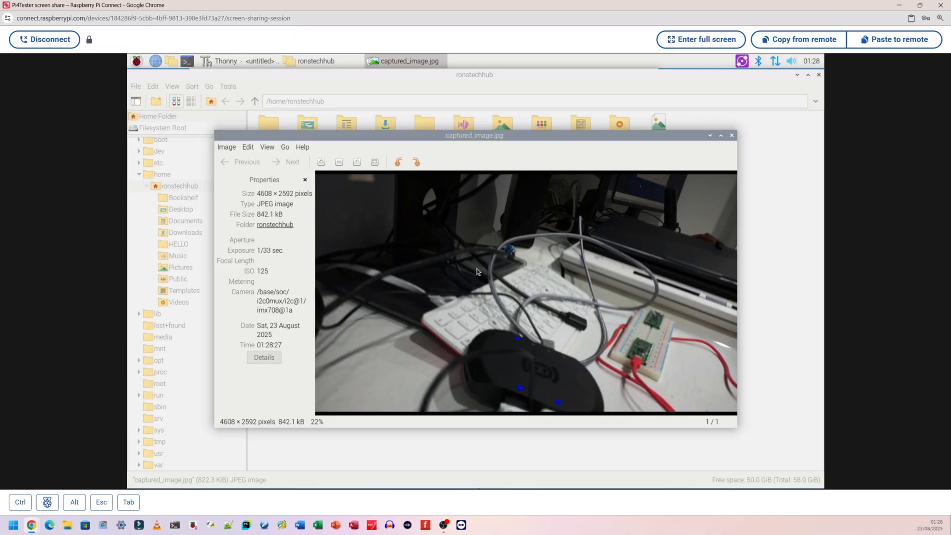
mouse_move(510, 372)
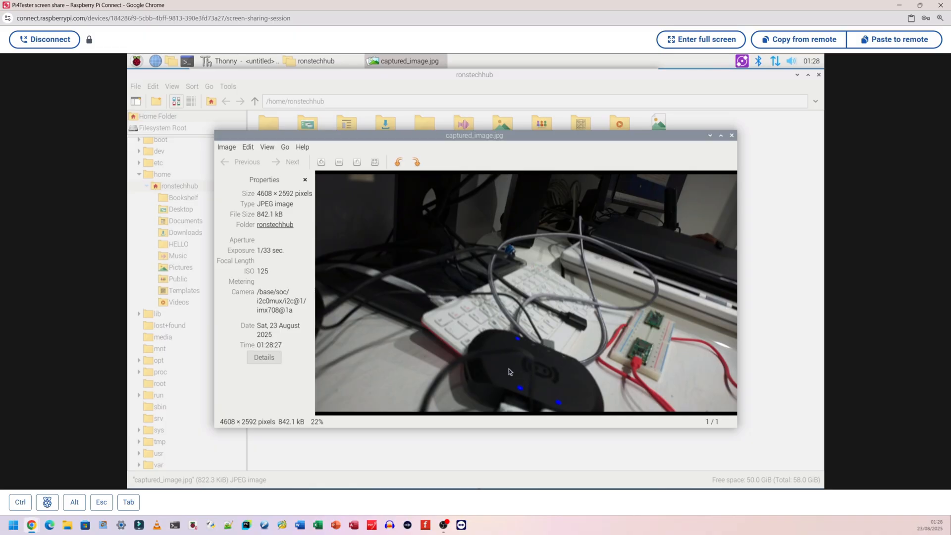
mouse_move(671, 333)
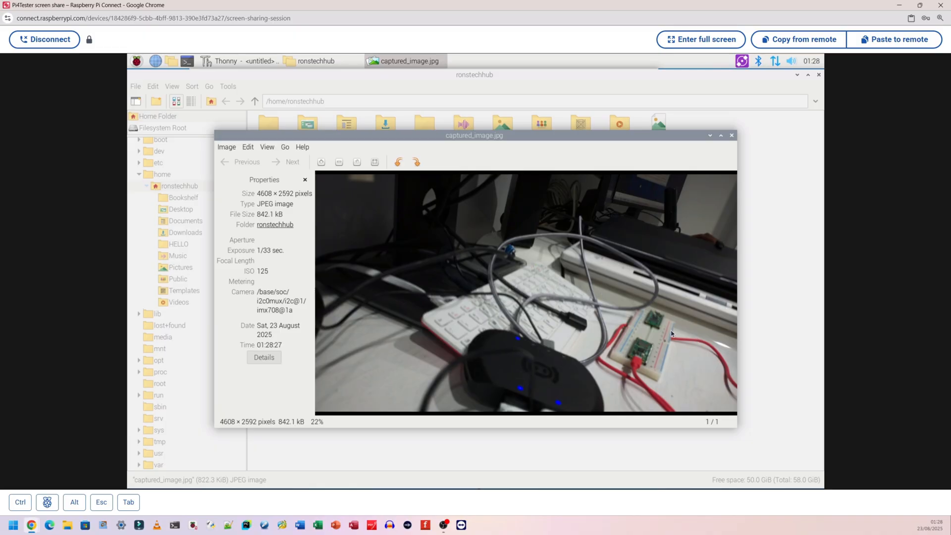
mouse_move(648, 257)
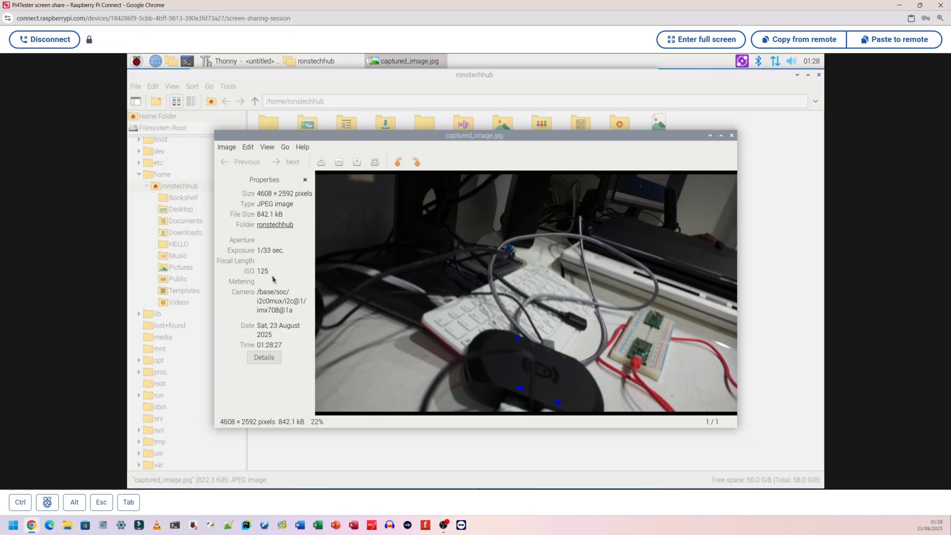
mouse_move(307, 275)
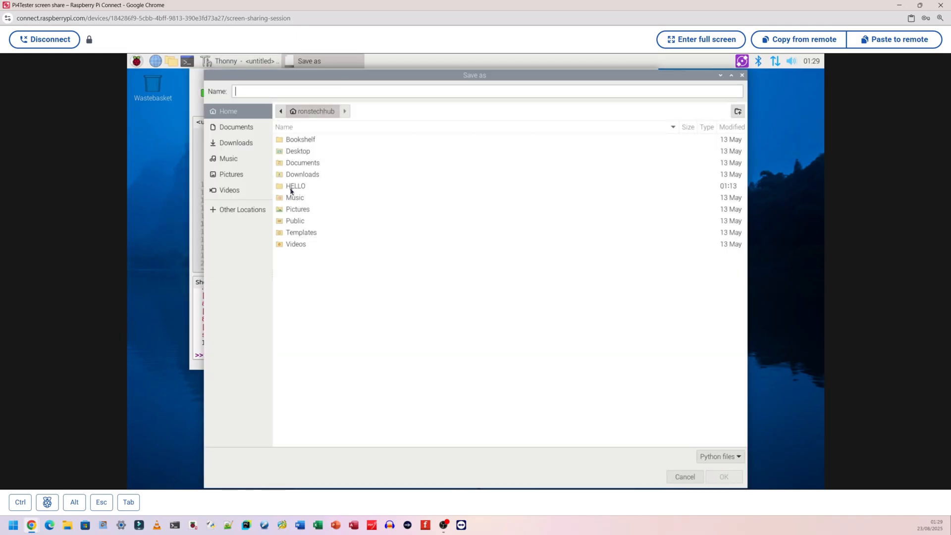
Discard the unsaved photo script and remove stray end-of-line characters from the video script
click(684, 476)
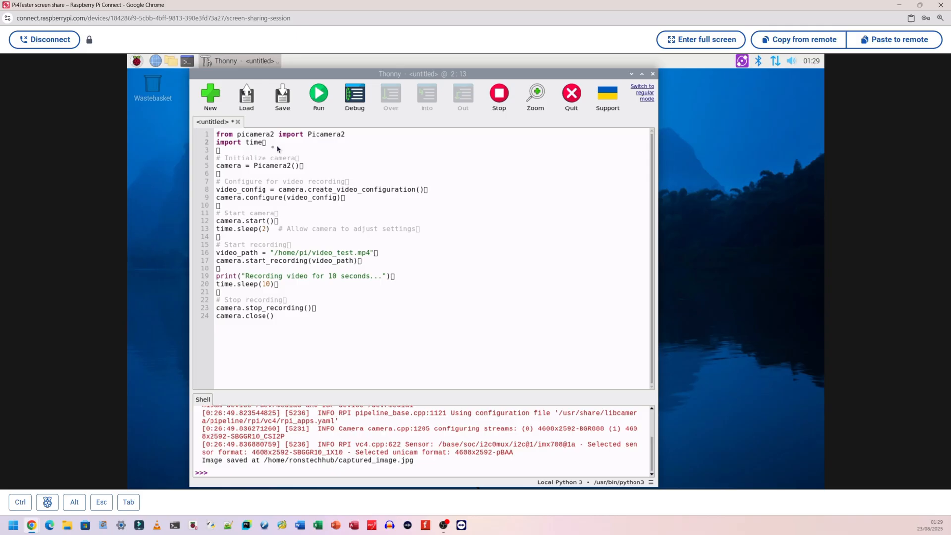
click(299, 165)
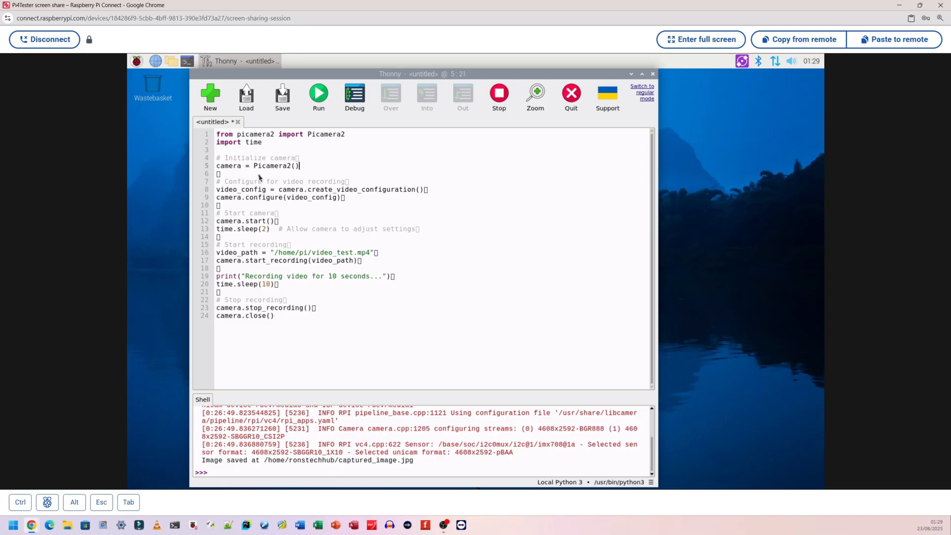
click(428, 189)
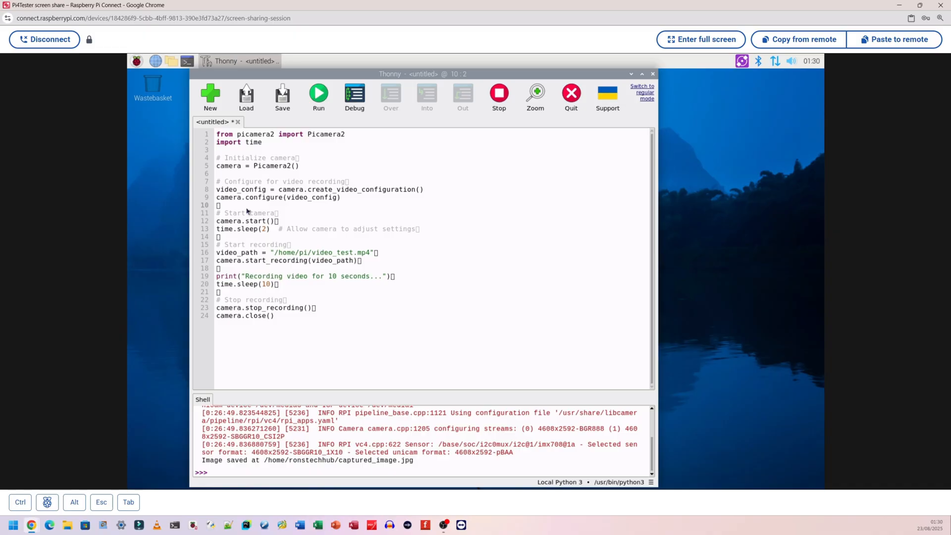
click(274, 220)
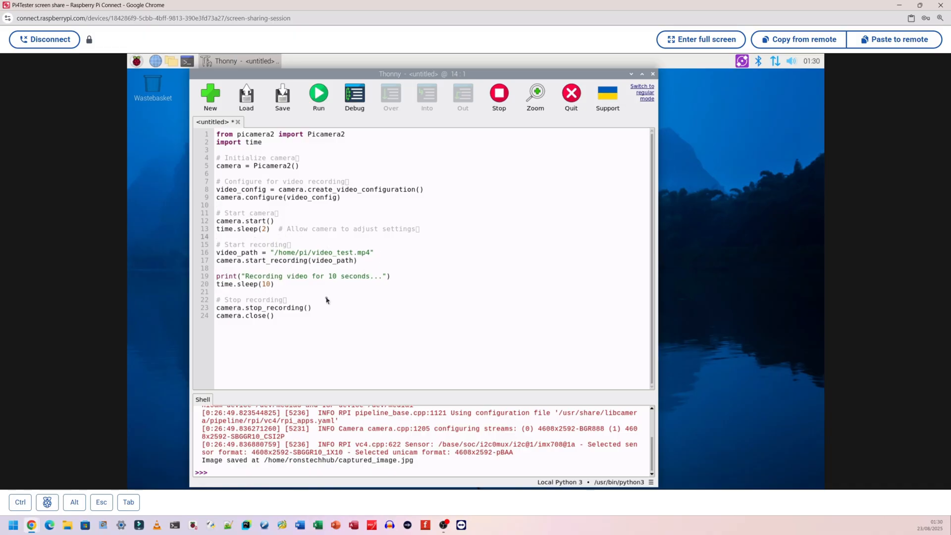
Shorten the recording by changing time.sleep(10) to 5 seconds
click(270, 284)
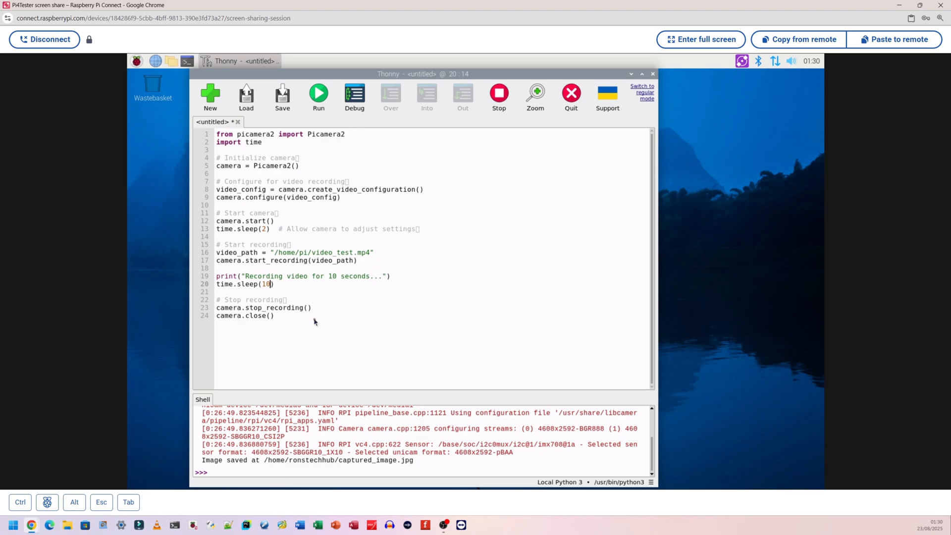
key(BackSpace)
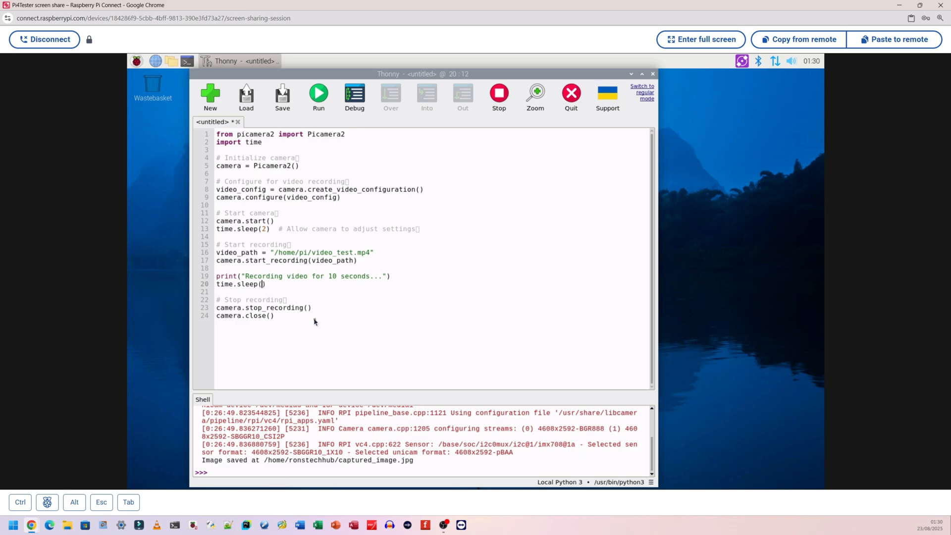
text(5)
click(303, 276)
text(5)
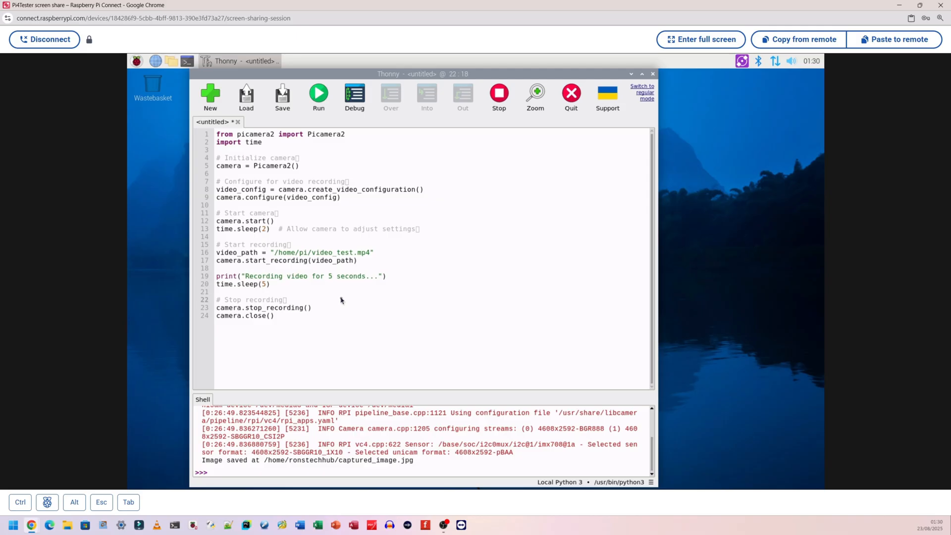
mouse_move(329, 302)
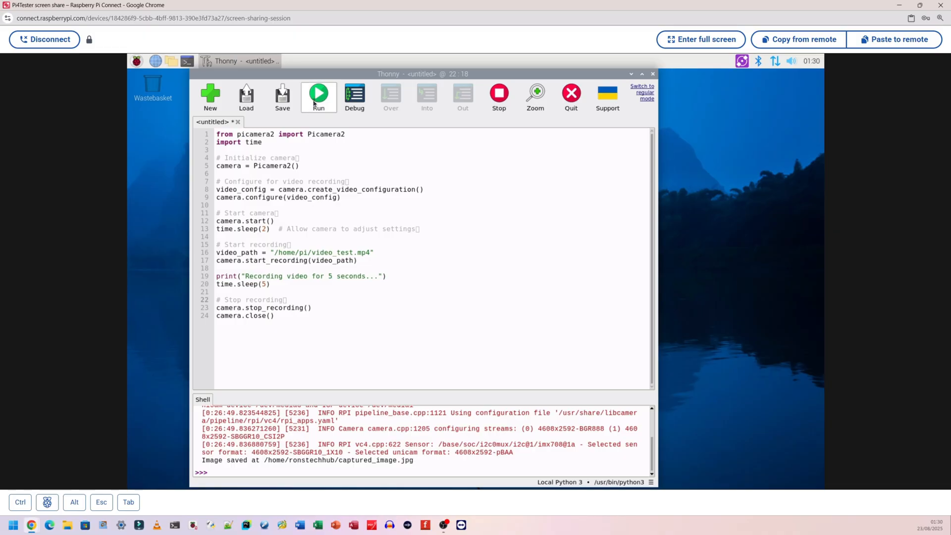
Run the video script, then change 'pi' in video_path to 'ronstechhub'
click(318, 95)
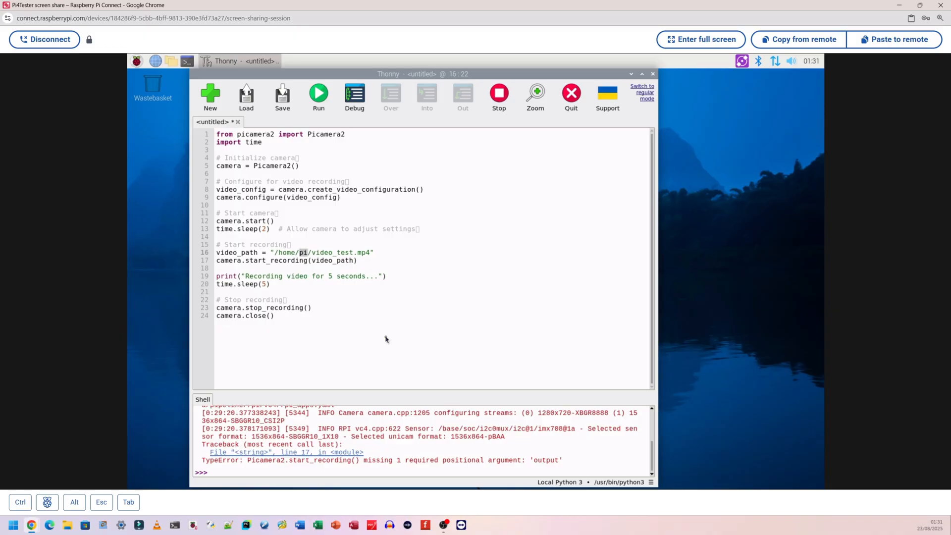
text(ronstechhub)
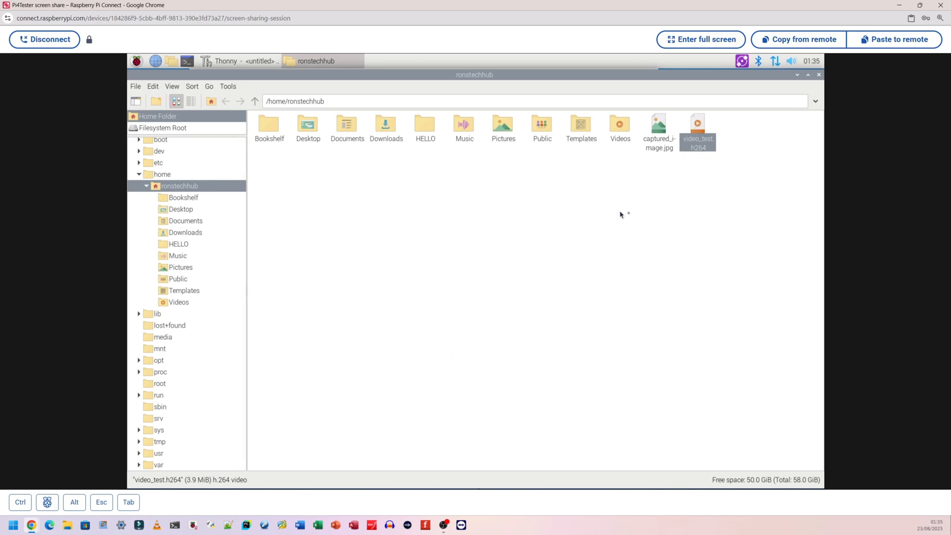
Play video_test.h264 from the home folder in VLC
double_click(697, 124)
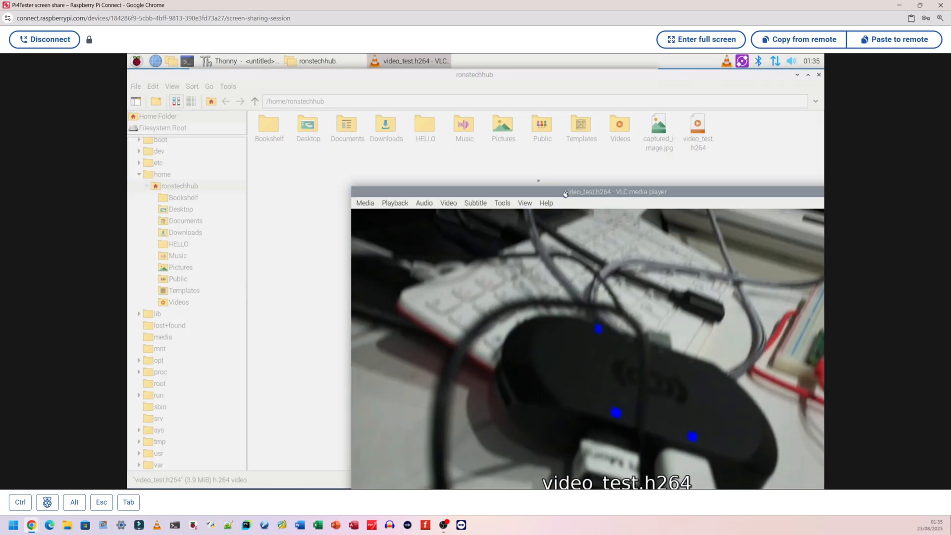